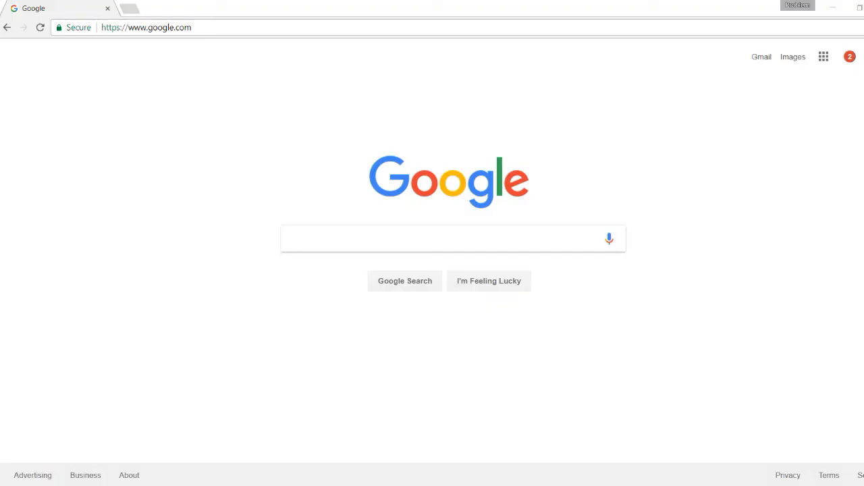
- Navigate the browser from the Google home page to udemy.com
{"action": "left_click", "coordinate": [146, 27]}
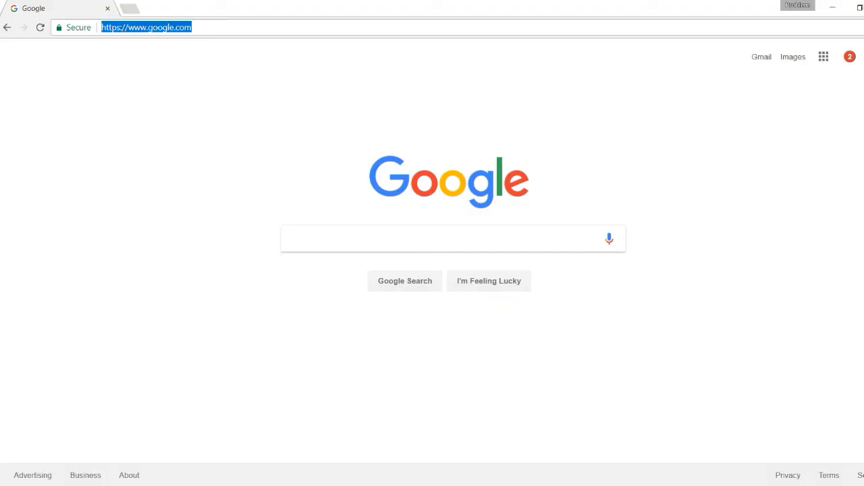
{"action": "type", "text": "udemy.com"}
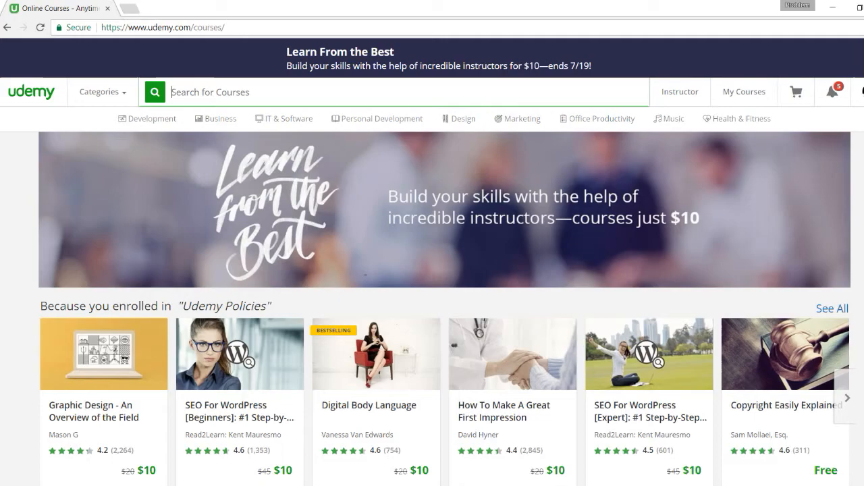
- Search Udemy for algebra and choose the Algebra 1, 2, & 3 course result
{"action": "type", "text": "algebra"}
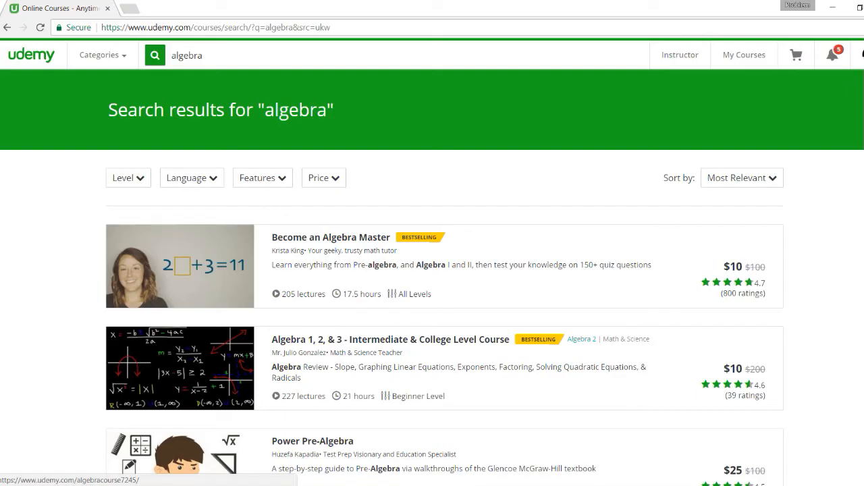
{"action": "left_click", "coordinate": [390, 339]}
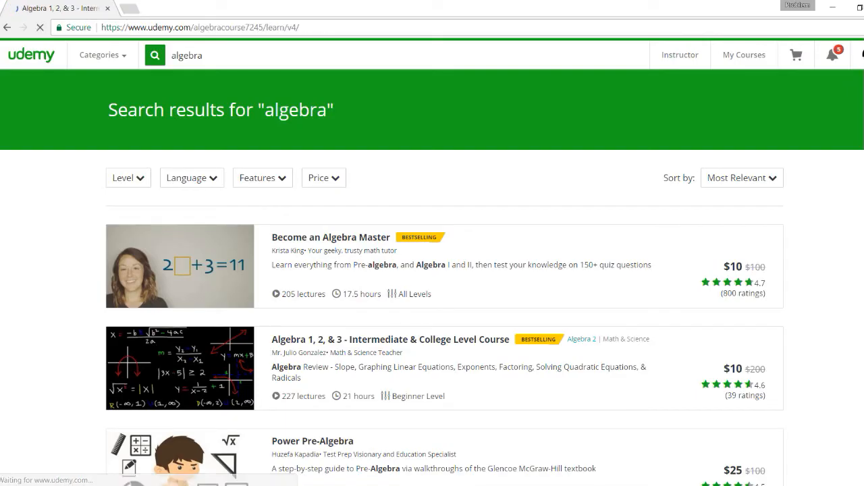
- Load the Algebra 1, 2, & 3 course Overview tab and glance down and back up the page
{"action": "left_click", "coordinate": [390, 339]}
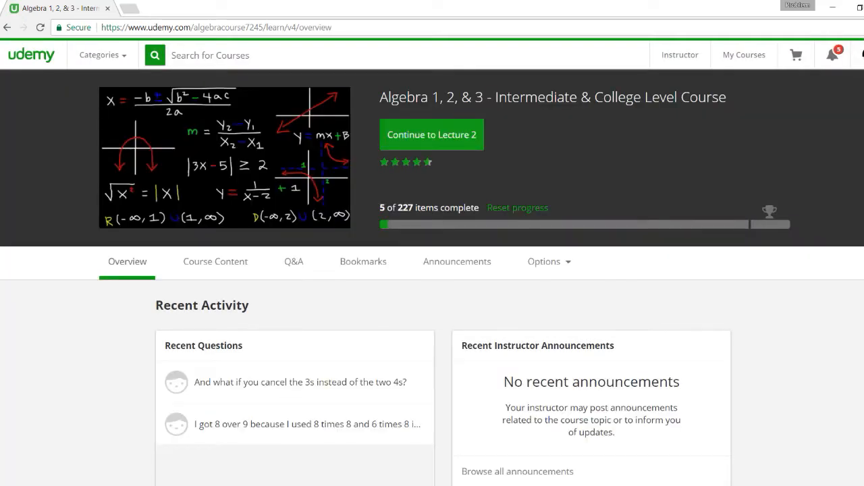
{"action": "scroll", "scroll_direction": "down", "scroll_amount": 3}
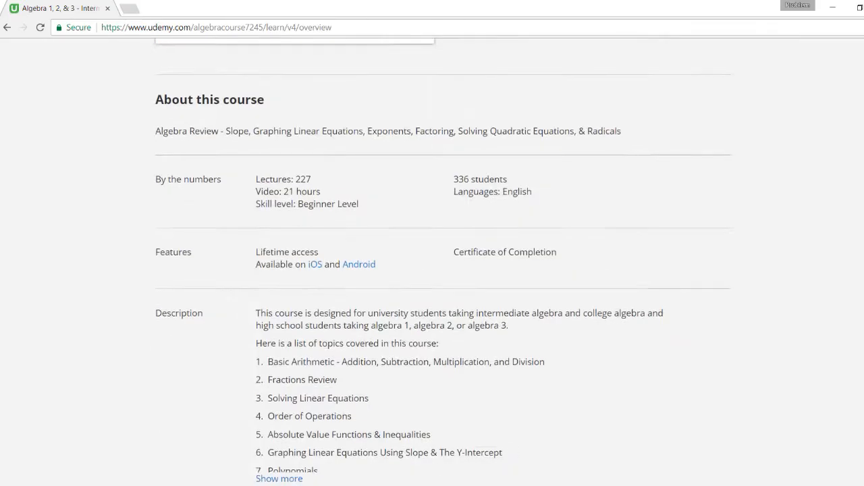
{"action": "scroll", "scroll_direction": "up", "scroll_amount": 3}
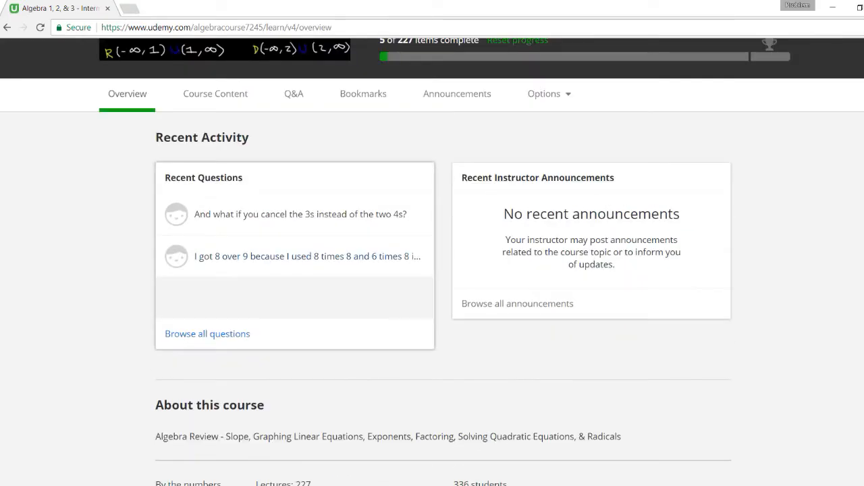
- Show the Course Content tab and scroll through the Basic Arithmetic and Fractions Review Tutorial lectures
{"action": "left_click", "coordinate": [215, 93]}
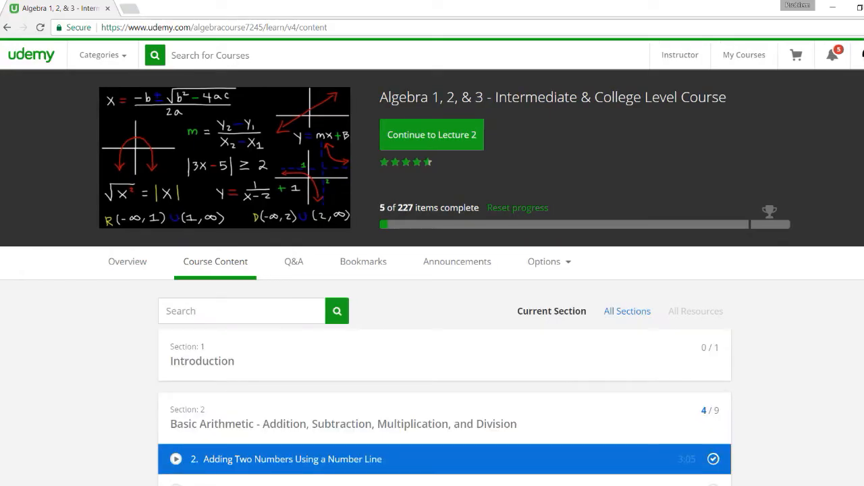
{"action": "scroll", "scroll_direction": "down", "scroll_amount": 3}
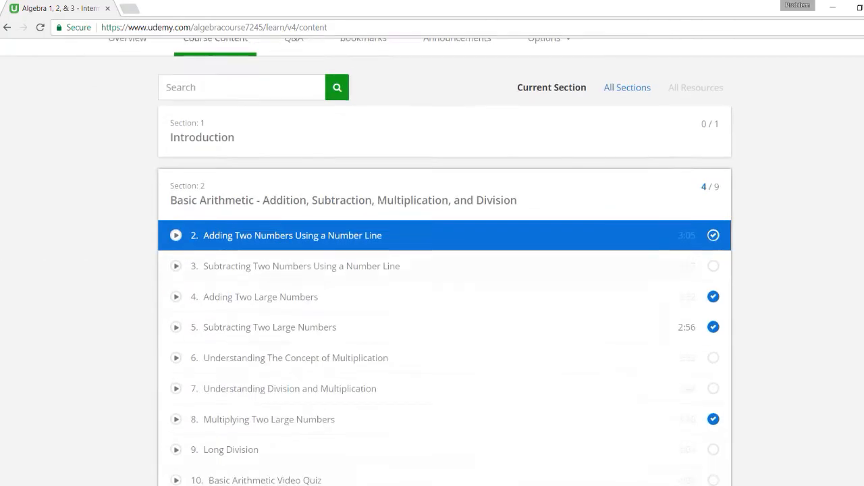
{"action": "scroll", "scroll_direction": "down", "scroll_amount": 3}
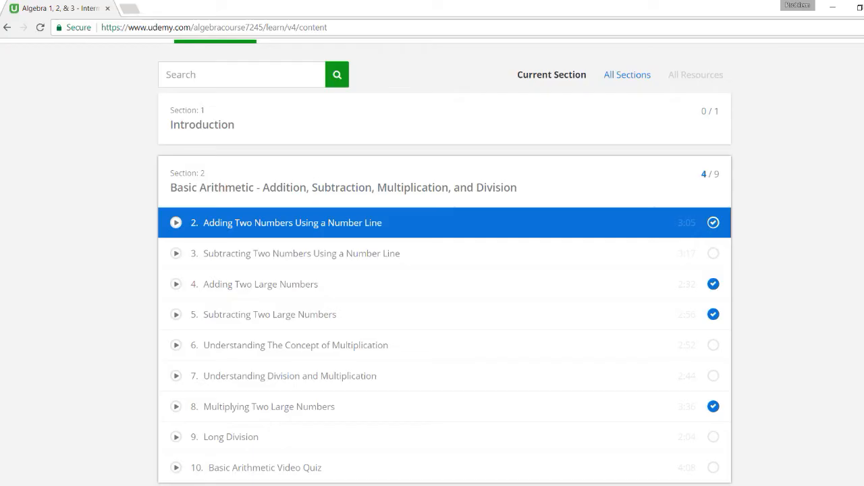
{"action": "scroll", "scroll_direction": "down", "scroll_amount": 3}
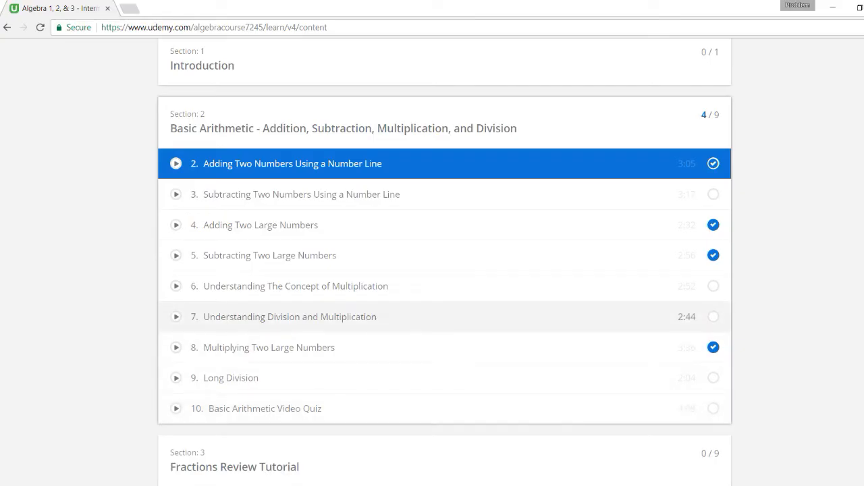
{"action": "scroll", "scroll_direction": "down", "scroll_amount": 3}
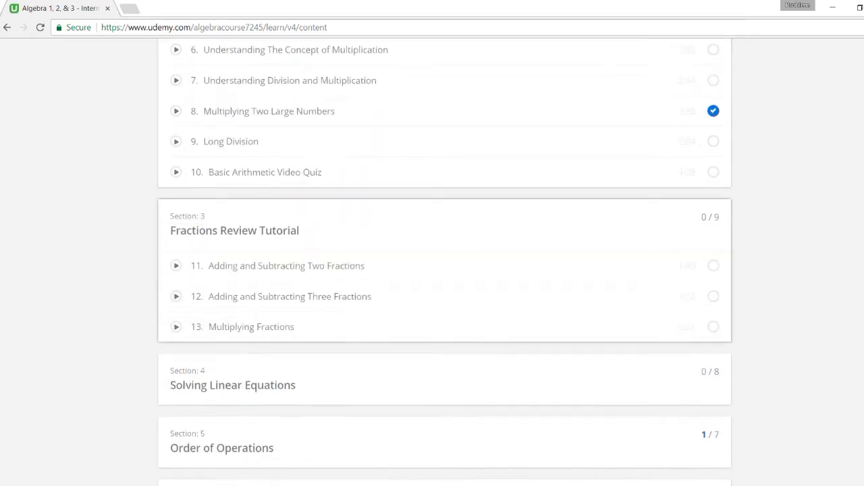
{"action": "scroll", "scroll_direction": "down", "scroll_amount": 3}
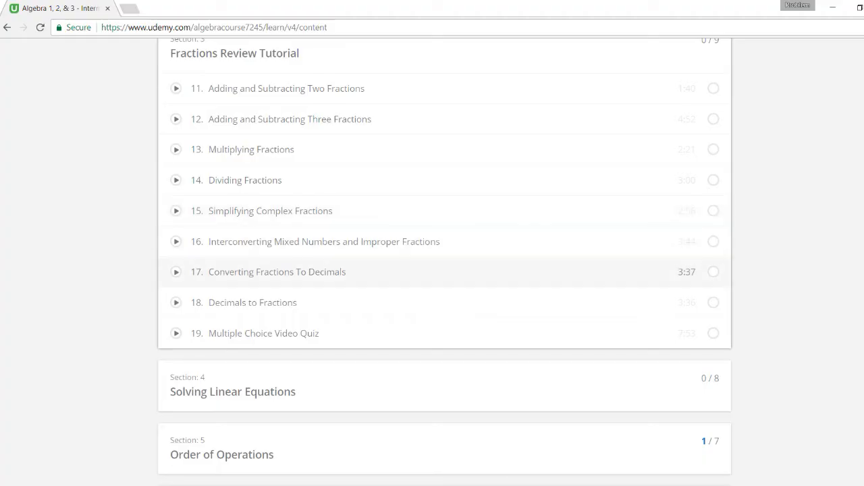
{"action": "mouse_move", "coordinate": [324, 240]}
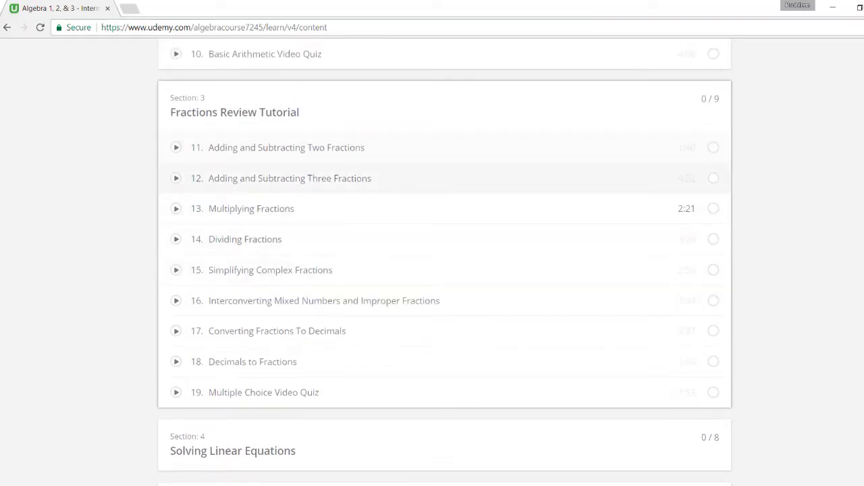
- Scroll through Sections 4-6: Solving Linear Equations, Order of Operations and Graphing Linear Equations lectures
{"action": "scroll", "scroll_direction": "down", "scroll_amount": 3}
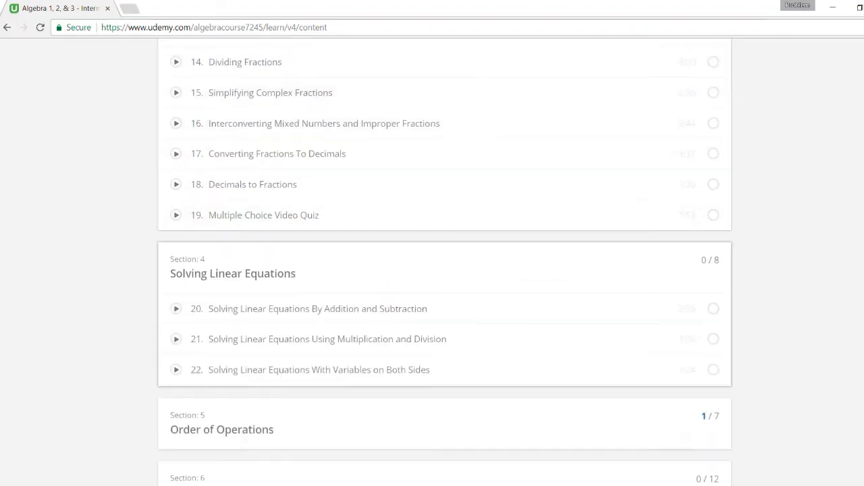
{"action": "scroll", "scroll_direction": "down", "scroll_amount": 3}
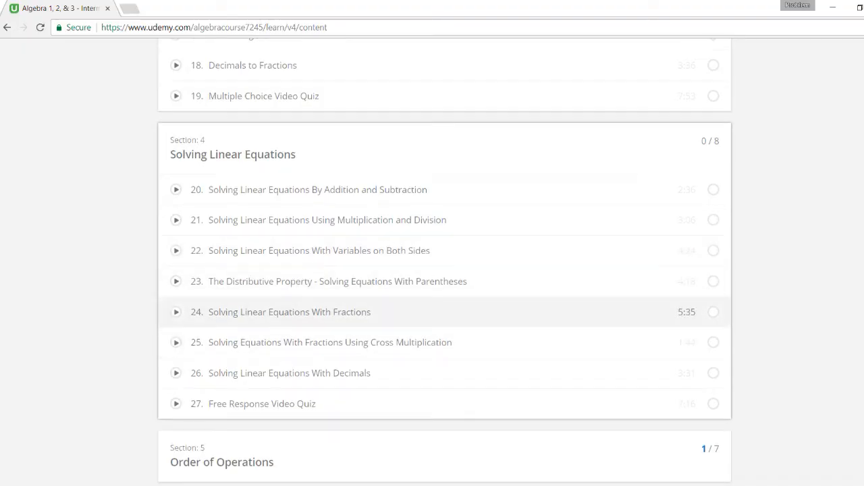
{"action": "scroll", "scroll_direction": "down", "scroll_amount": 3}
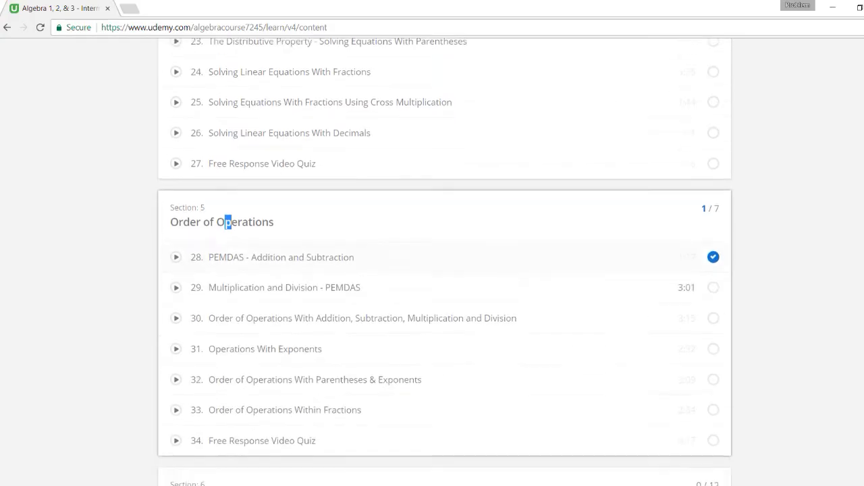
{"action": "scroll", "scroll_direction": "down", "scroll_amount": 3}
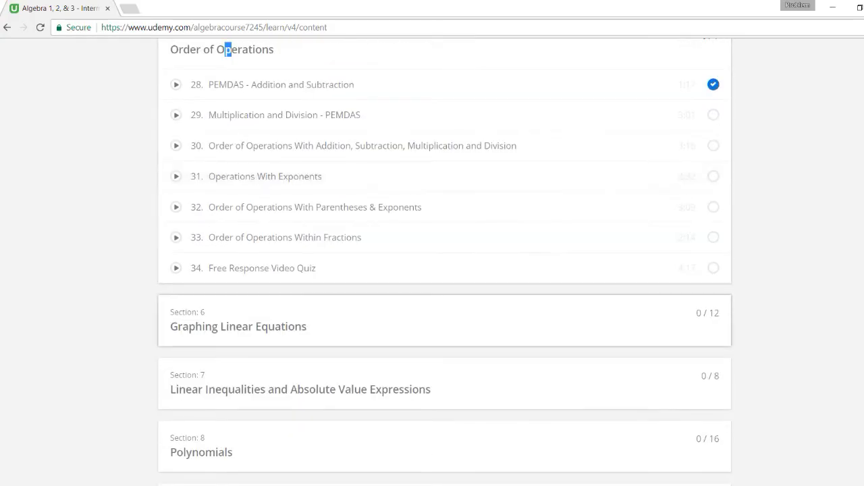
{"action": "scroll", "scroll_direction": "down", "scroll_amount": 3}
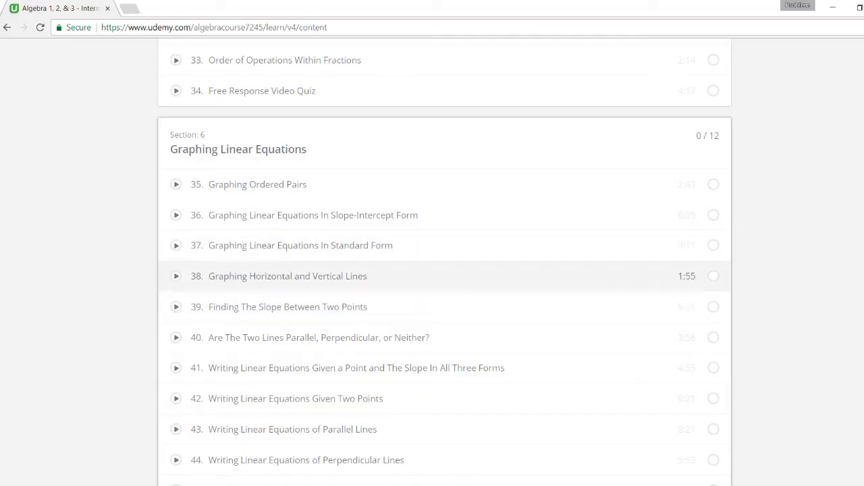
{"action": "scroll", "scroll_direction": "down", "scroll_amount": 3}
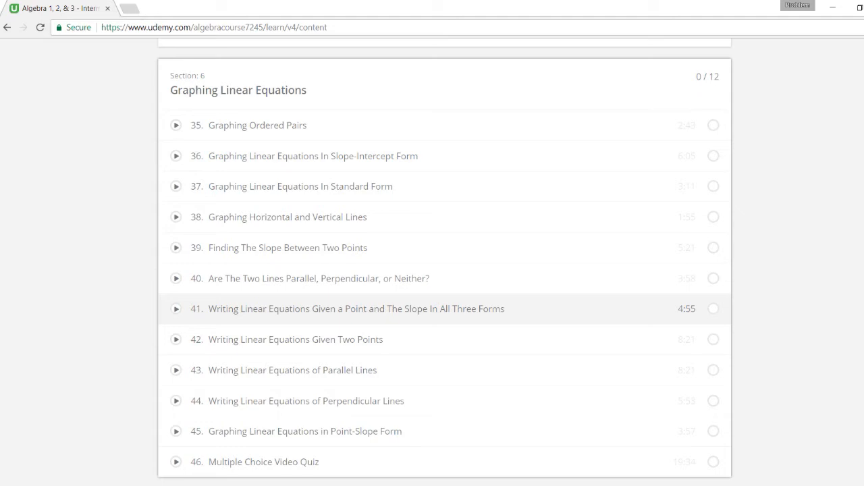
{"action": "scroll", "scroll_direction": "down", "scroll_amount": 3}
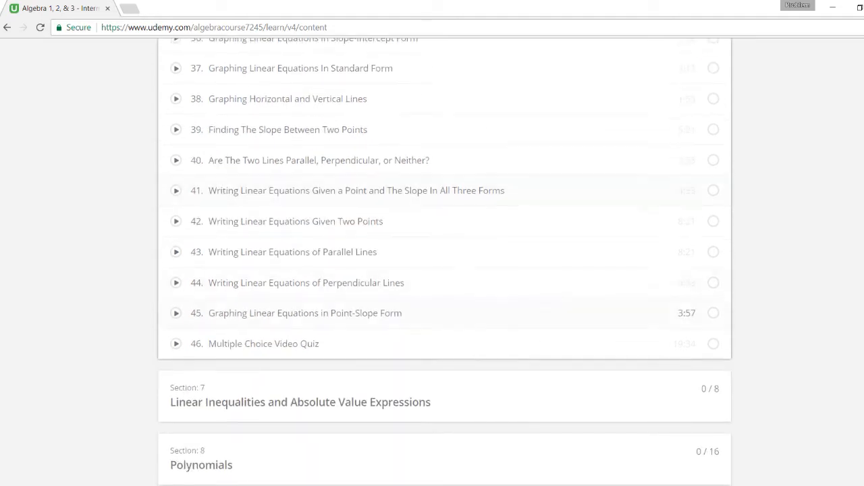
{"action": "mouse_move", "coordinate": [295, 222]}
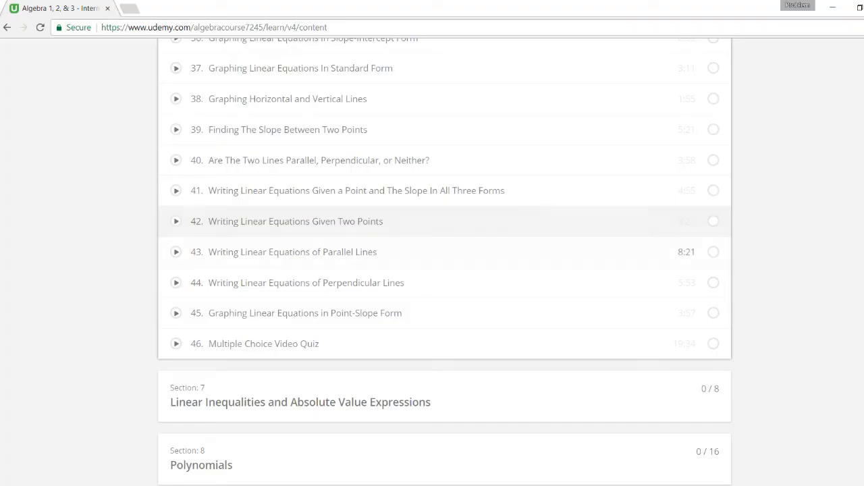
{"action": "mouse_move", "coordinate": [305, 282]}
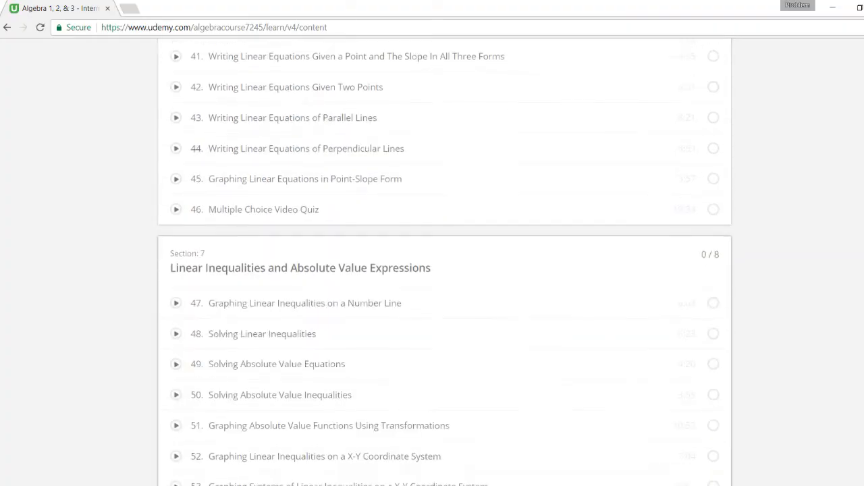
- Scroll past Polynomials, Factoring and Systems of Linear Equations to the Section 11 Quadratic Equations heading
{"action": "scroll", "scroll_direction": "down", "scroll_amount": 3}
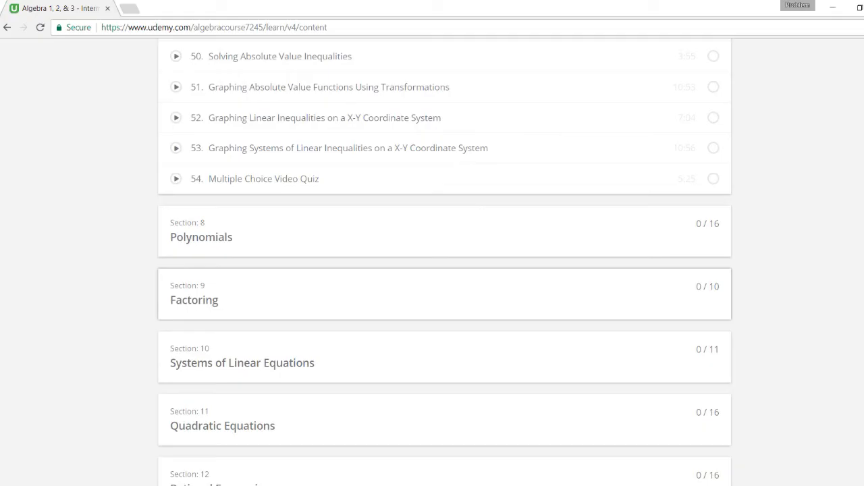
{"action": "scroll", "scroll_direction": "down", "scroll_amount": 3}
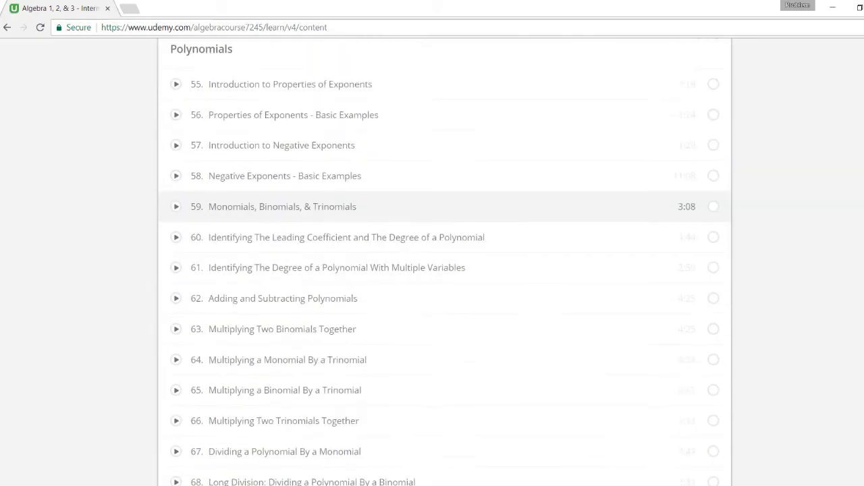
{"action": "scroll", "scroll_direction": "down", "scroll_amount": 3}
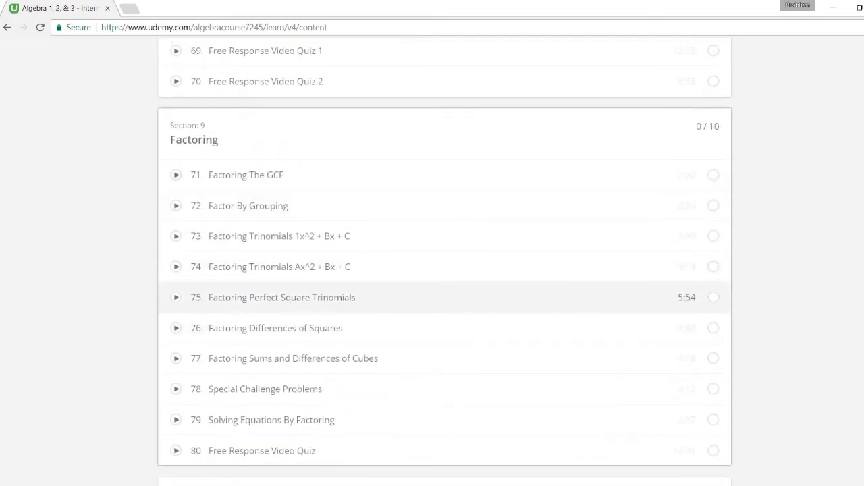
{"action": "scroll", "scroll_direction": "down", "scroll_amount": 3}
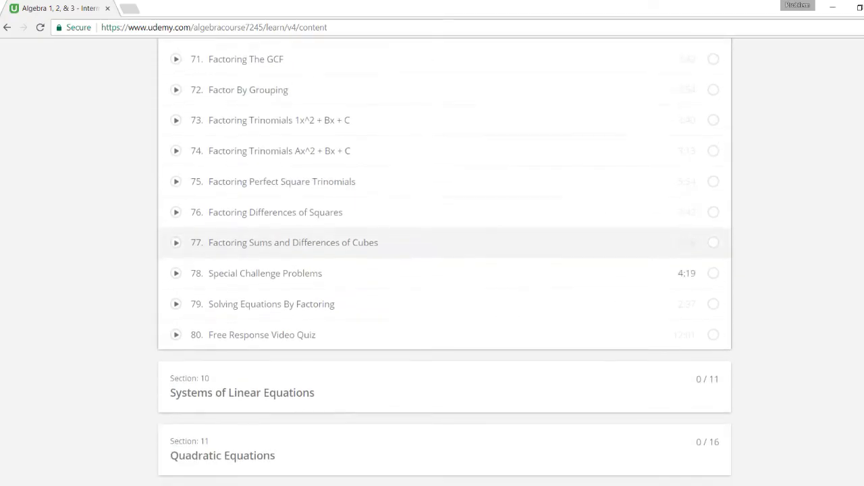
{"action": "scroll", "scroll_direction": "down", "scroll_amount": 3}
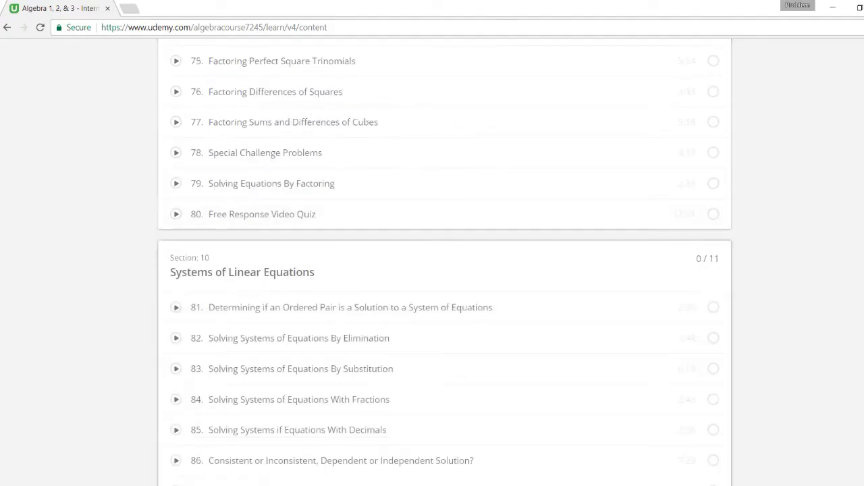
{"action": "scroll", "scroll_direction": "down", "scroll_amount": 3}
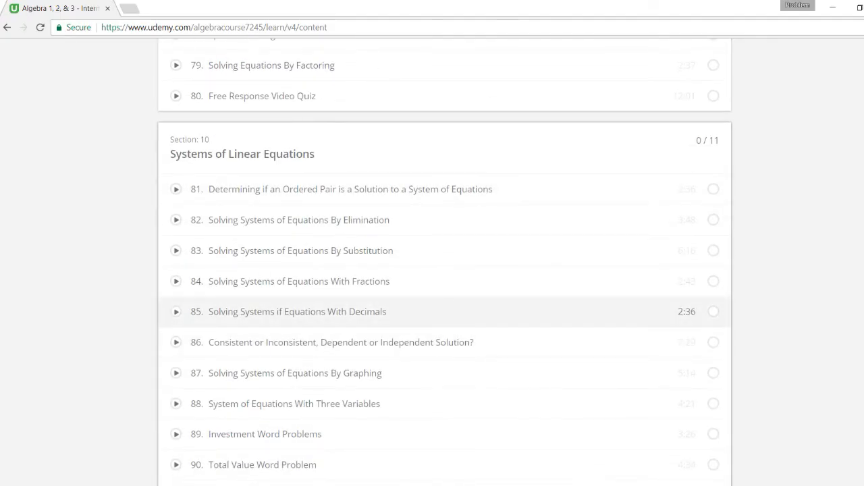
{"action": "scroll", "scroll_direction": "down", "scroll_amount": 3}
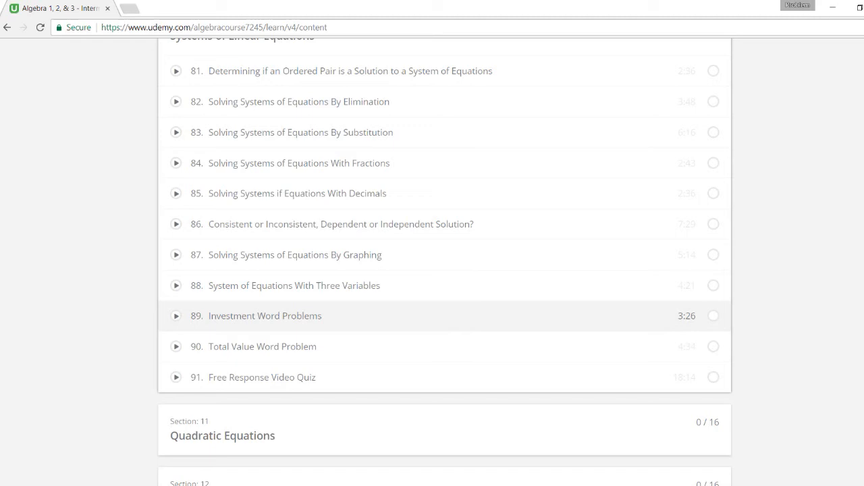
{"action": "mouse_move", "coordinate": [295, 254]}
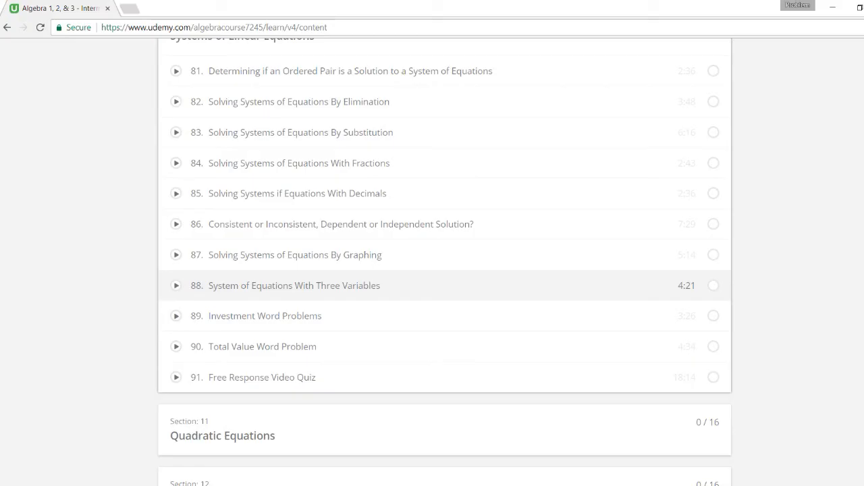
{"action": "scroll", "scroll_direction": "down", "scroll_amount": 3}
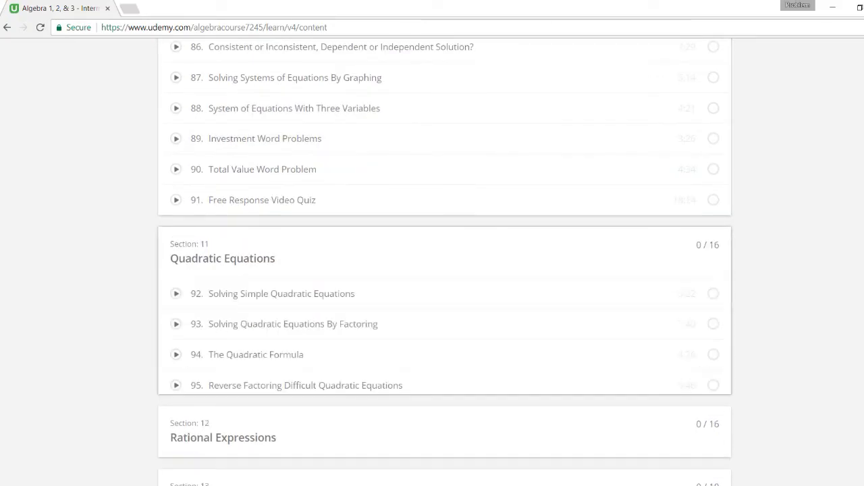
- Scroll through the Quadratic Equations lectures to lecture 107 and the Section 12 Rational Expressions heading
{"action": "scroll", "scroll_direction": "down", "scroll_amount": 3}
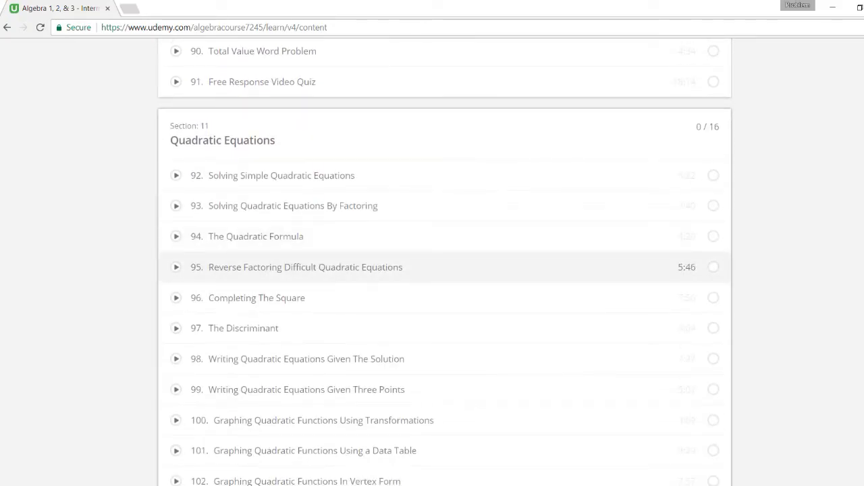
{"action": "scroll", "scroll_direction": "down", "scroll_amount": 3}
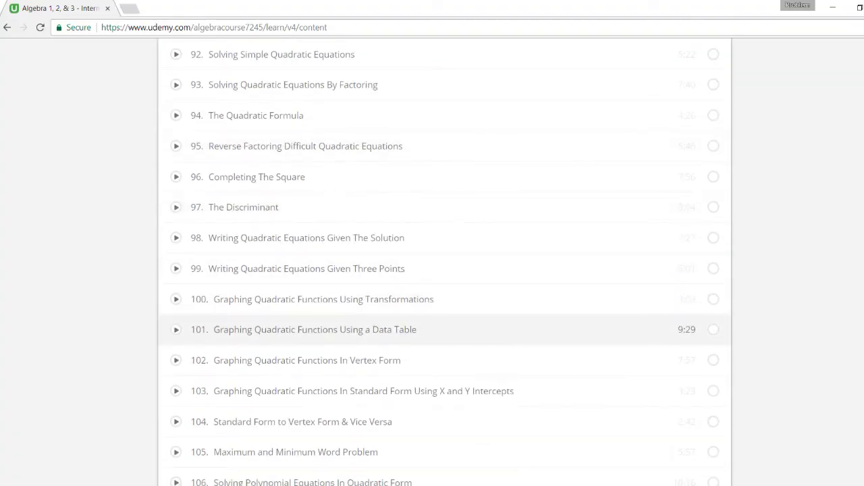
{"action": "scroll", "scroll_direction": "down", "scroll_amount": 3}
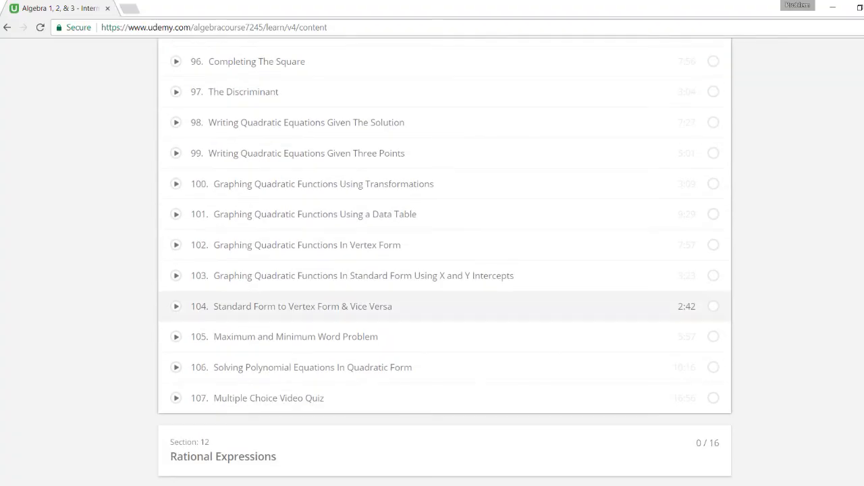
{"action": "scroll", "scroll_direction": "down", "scroll_amount": 3}
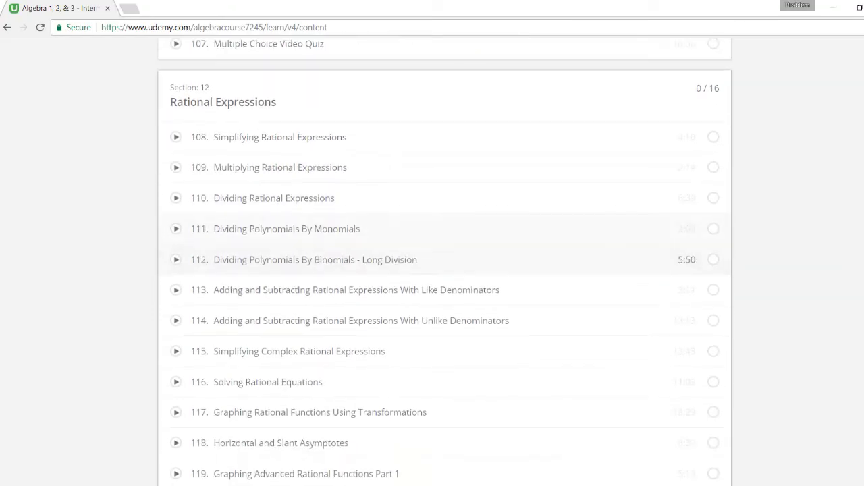
- Scroll past Rational Expressions and radical lectures through 141 to Section 14 Complex Imaginary Numbers
{"action": "scroll", "scroll_direction": "down", "scroll_amount": 3}
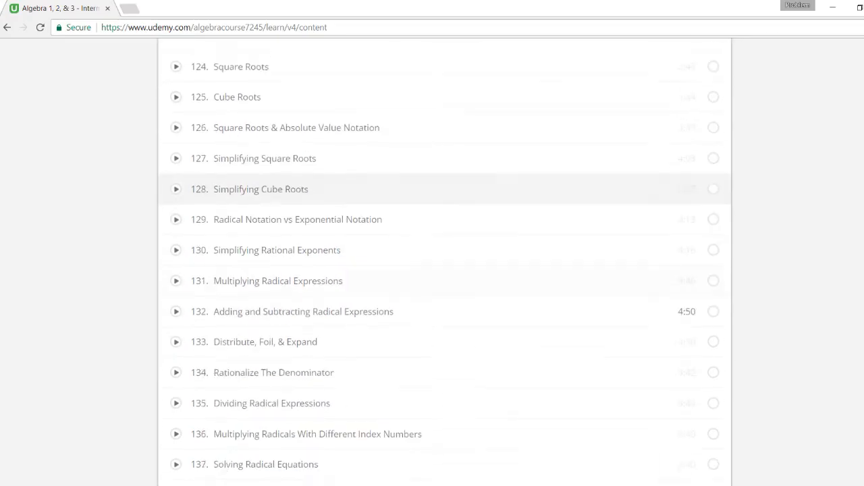
{"action": "scroll", "scroll_direction": "down", "scroll_amount": 3}
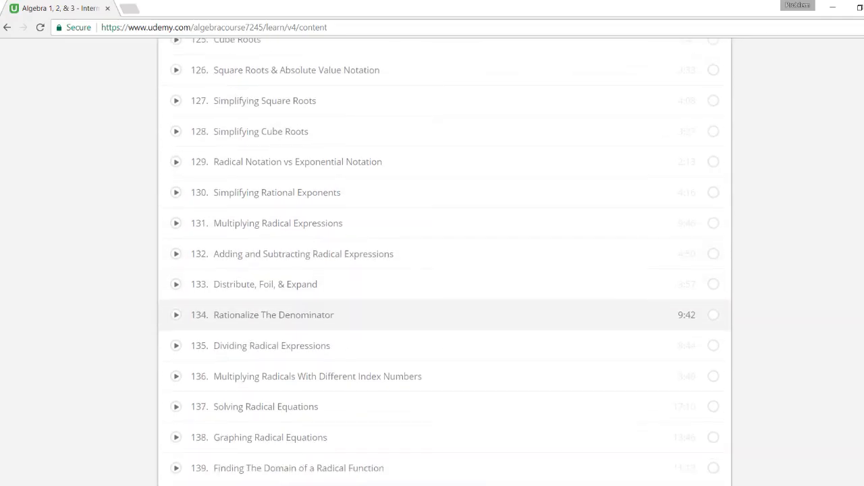
{"action": "scroll", "scroll_direction": "down", "scroll_amount": 3}
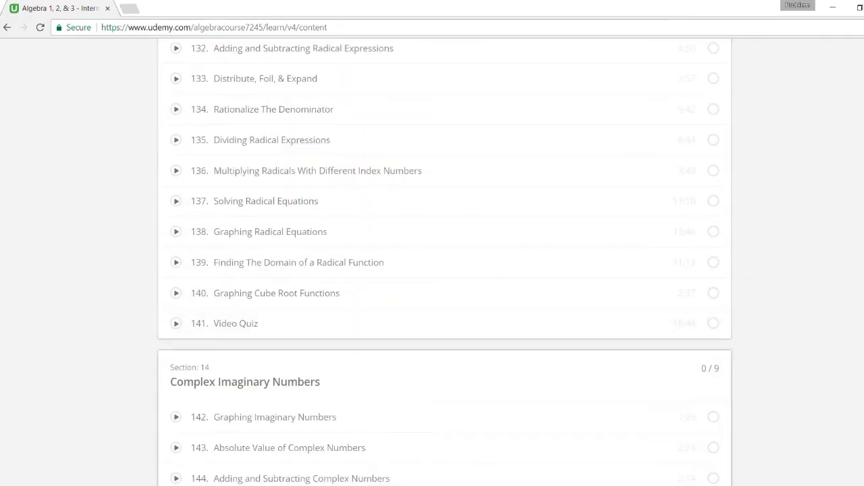
{"action": "scroll", "scroll_direction": "down", "scroll_amount": 3}
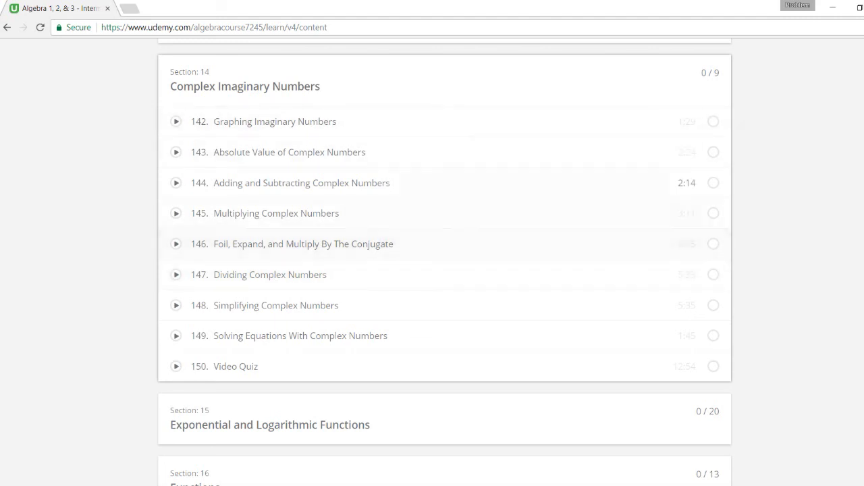
- Scroll through Sections 15 and 16 to lecture 183 and the Section 17 Conic Sections header
{"action": "scroll", "scroll_direction": "down", "scroll_amount": 3}
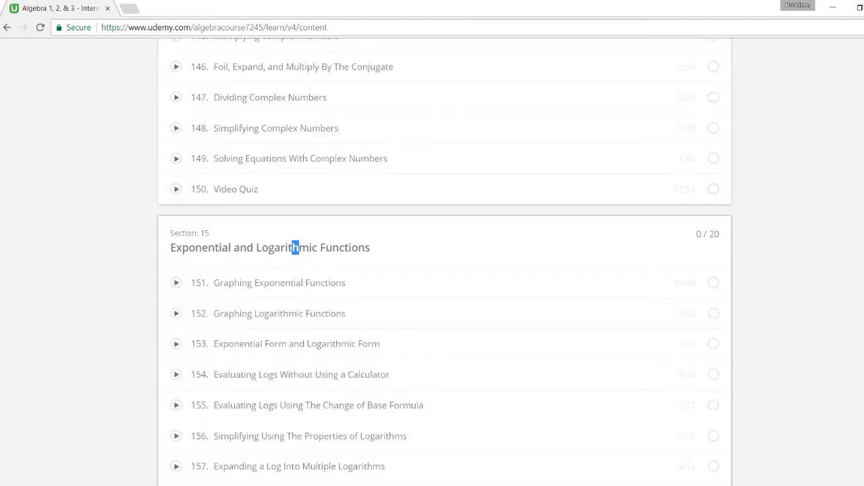
{"action": "scroll", "scroll_direction": "down", "scroll_amount": 3}
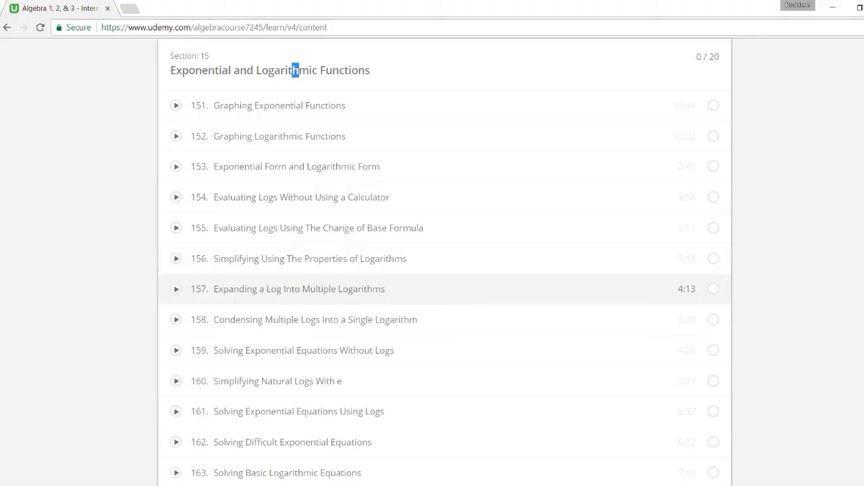
{"action": "scroll", "scroll_direction": "down", "scroll_amount": 3}
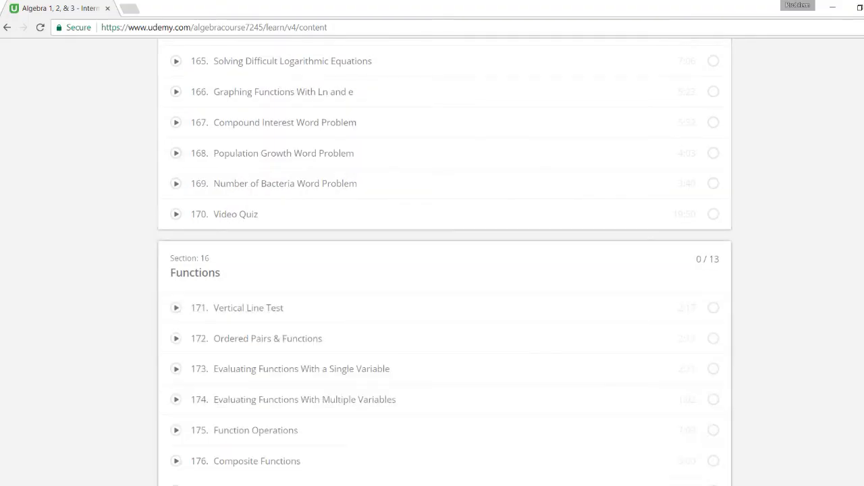
{"action": "scroll", "scroll_direction": "down", "scroll_amount": 3}
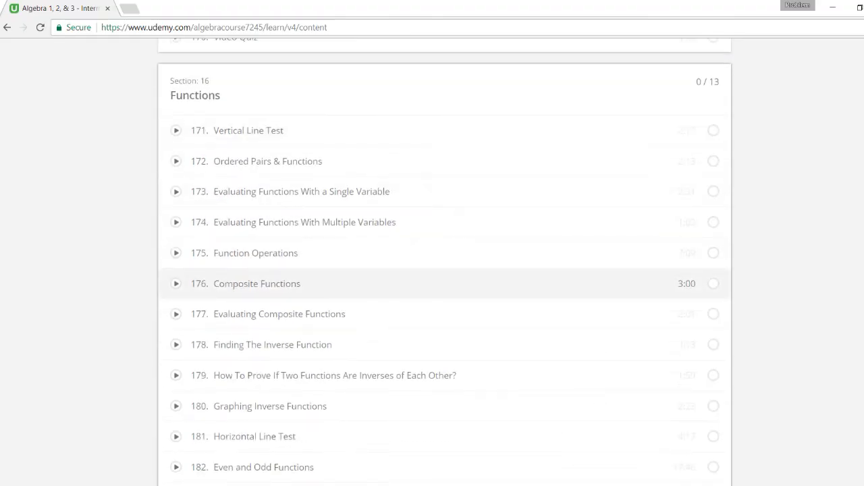
{"action": "scroll", "scroll_direction": "down", "scroll_amount": 3}
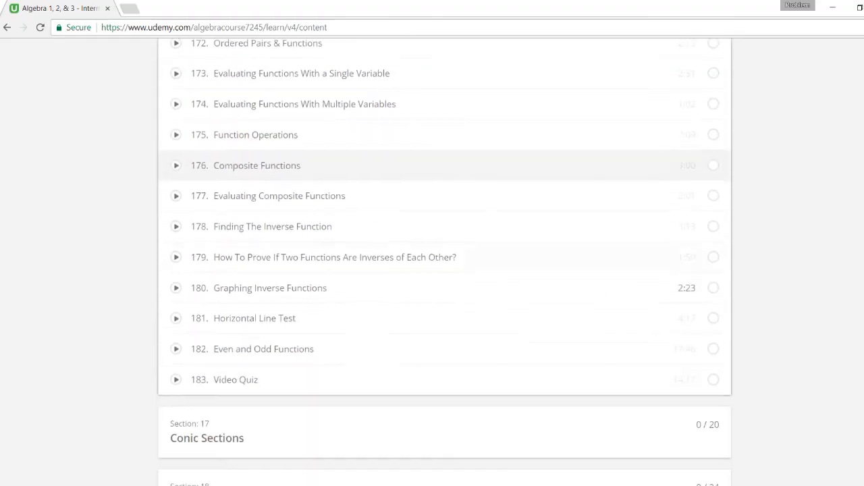
{"action": "mouse_move", "coordinate": [270, 287]}
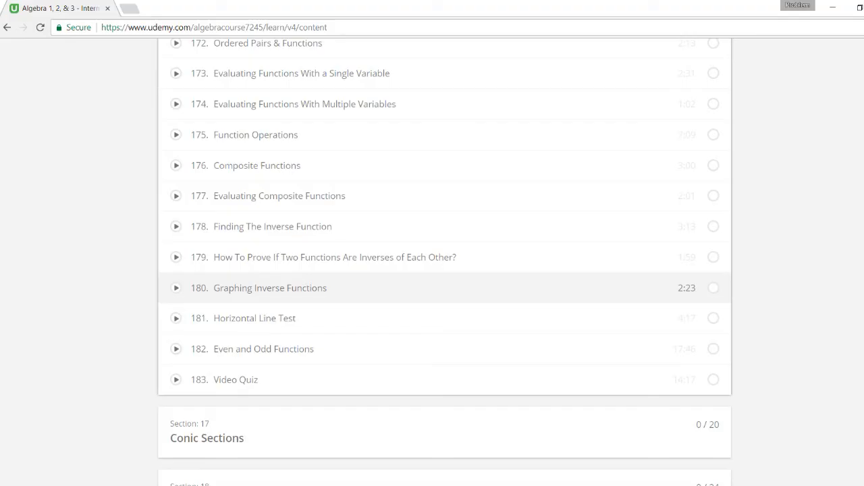
- Scroll through Conic Sections and Arithmetic & Geometric Sequences to lecture 227 Video Quiz and the footer
{"action": "scroll", "scroll_direction": "down", "scroll_amount": 3}
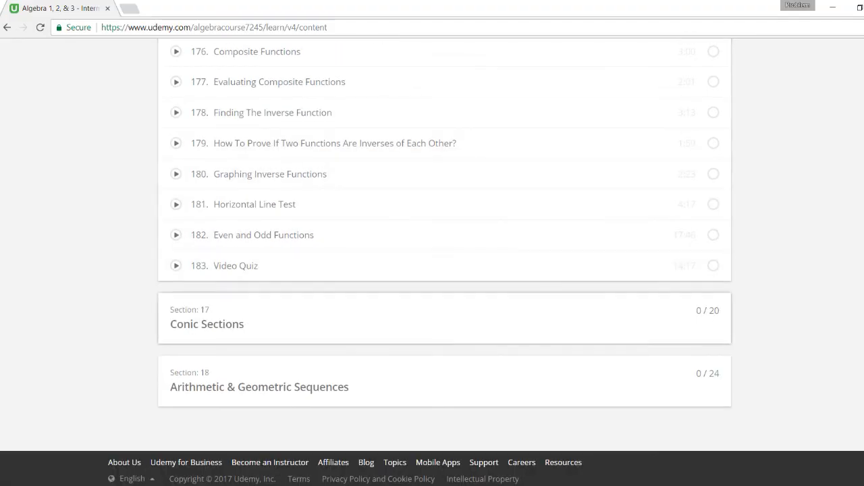
{"action": "scroll", "scroll_direction": "down", "scroll_amount": 3}
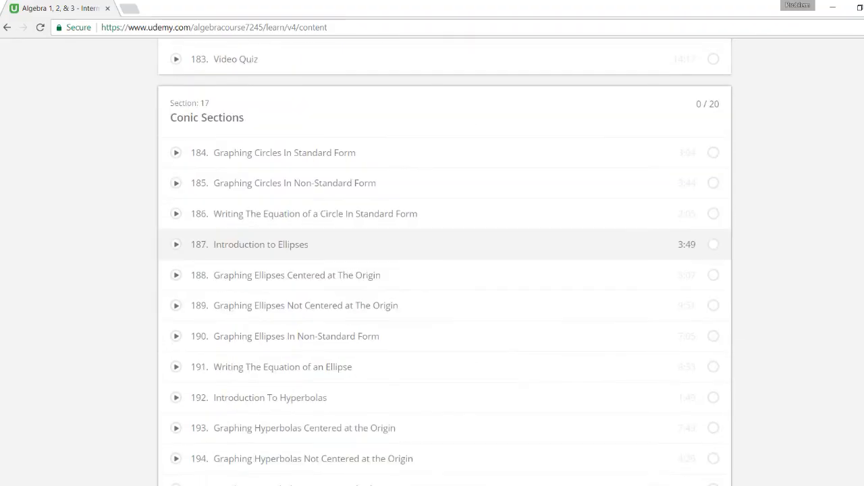
{"action": "scroll", "scroll_direction": "down", "scroll_amount": 3}
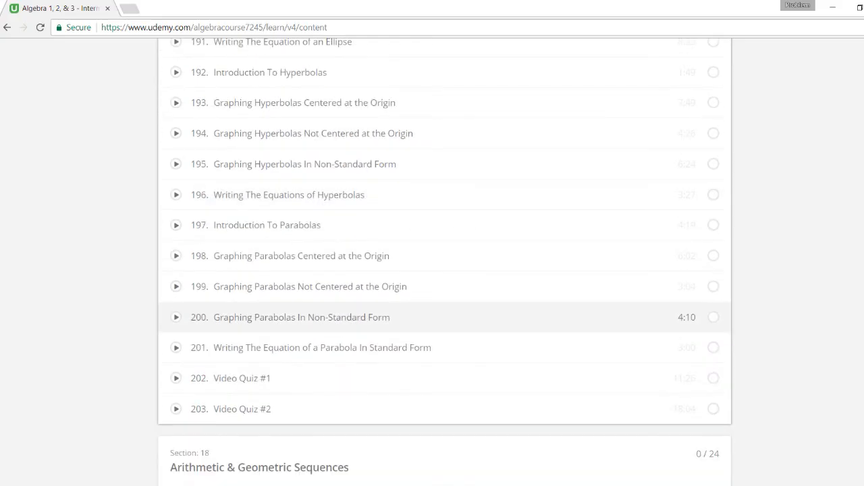
{"action": "scroll", "scroll_direction": "down", "scroll_amount": 3}
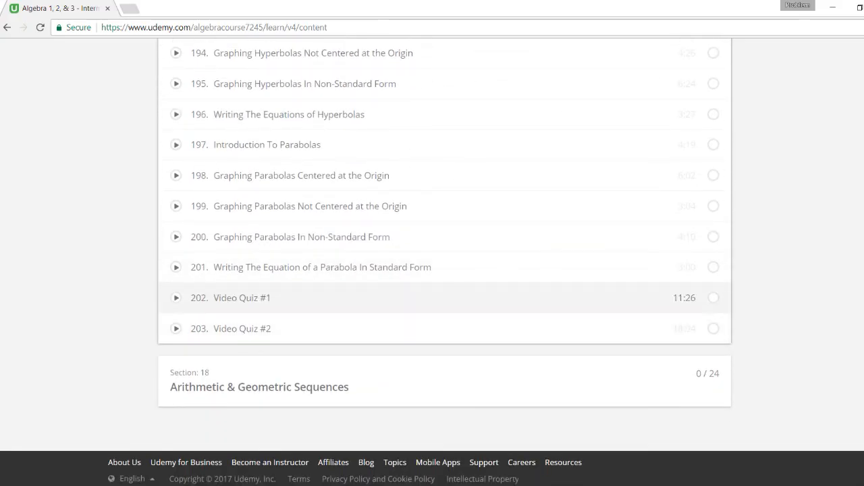
{"action": "scroll", "scroll_direction": "down", "scroll_amount": 3}
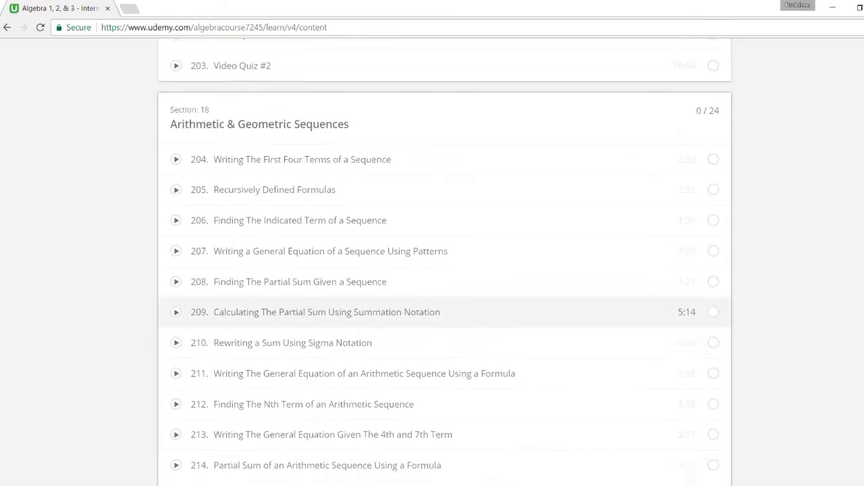
{"action": "scroll", "scroll_direction": "down", "scroll_amount": 3}
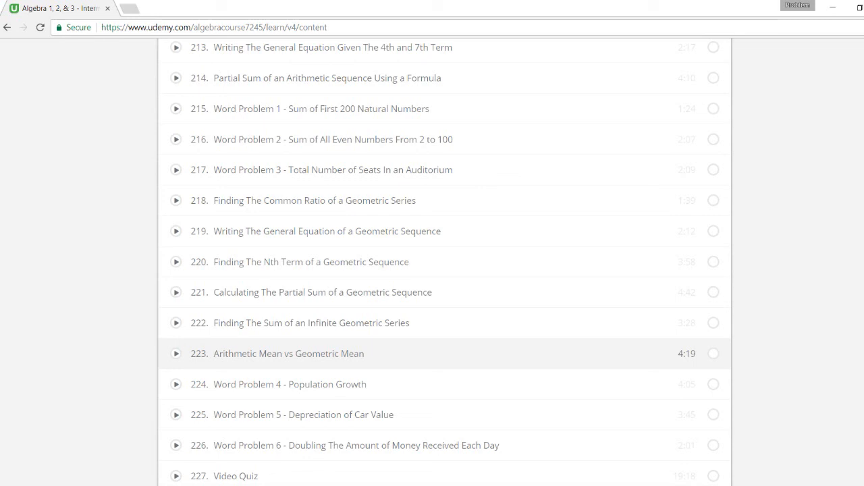
{"action": "scroll", "scroll_direction": "down", "scroll_amount": 3}
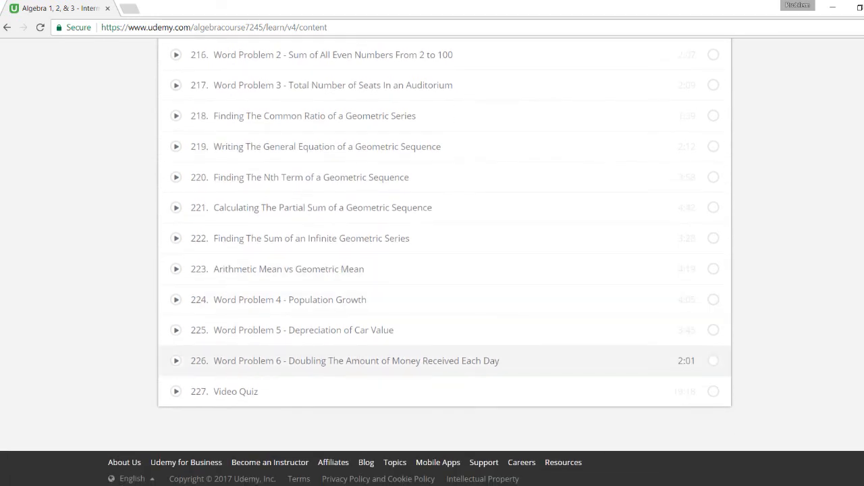